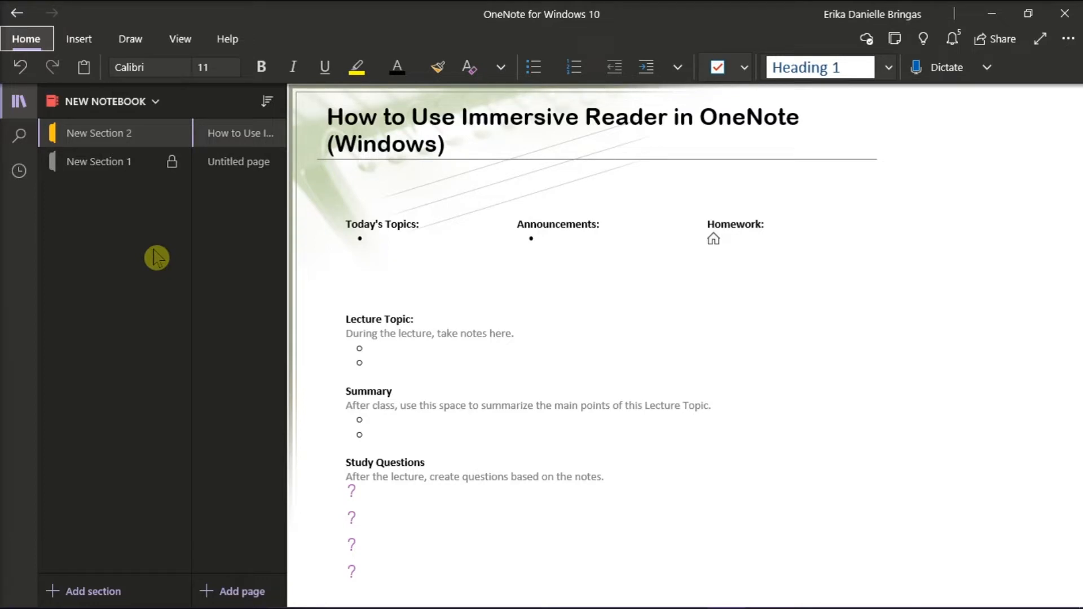
{"action": "mouse_move", "coordinate": [179, 39]}
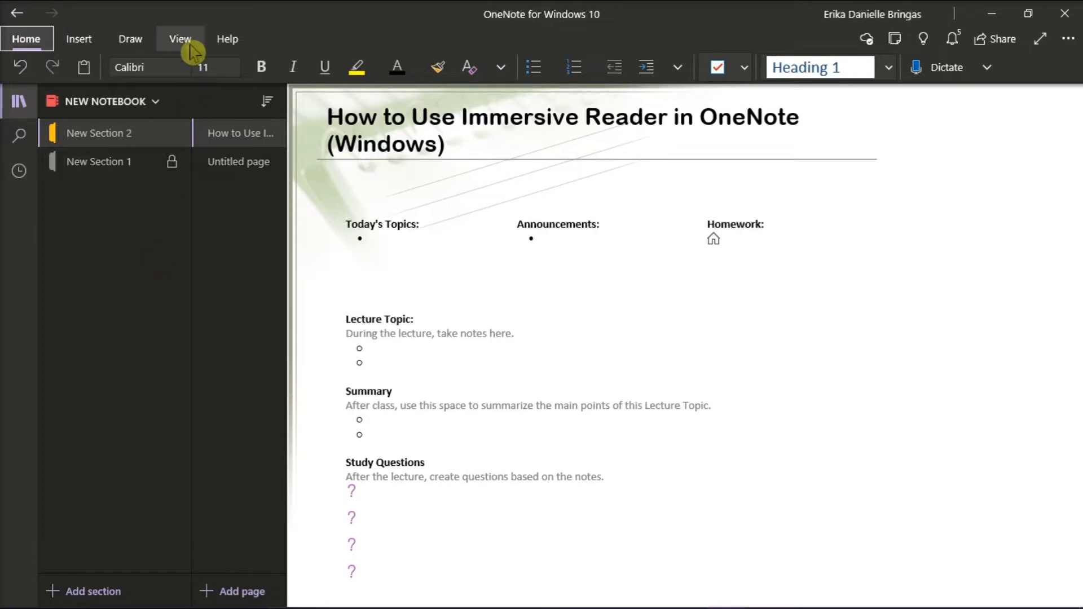
- Open the 'How to Use Immersive Reader in OneNote (Windows)' page in Immersive Reader
{"action": "left_click", "coordinate": [180, 39]}
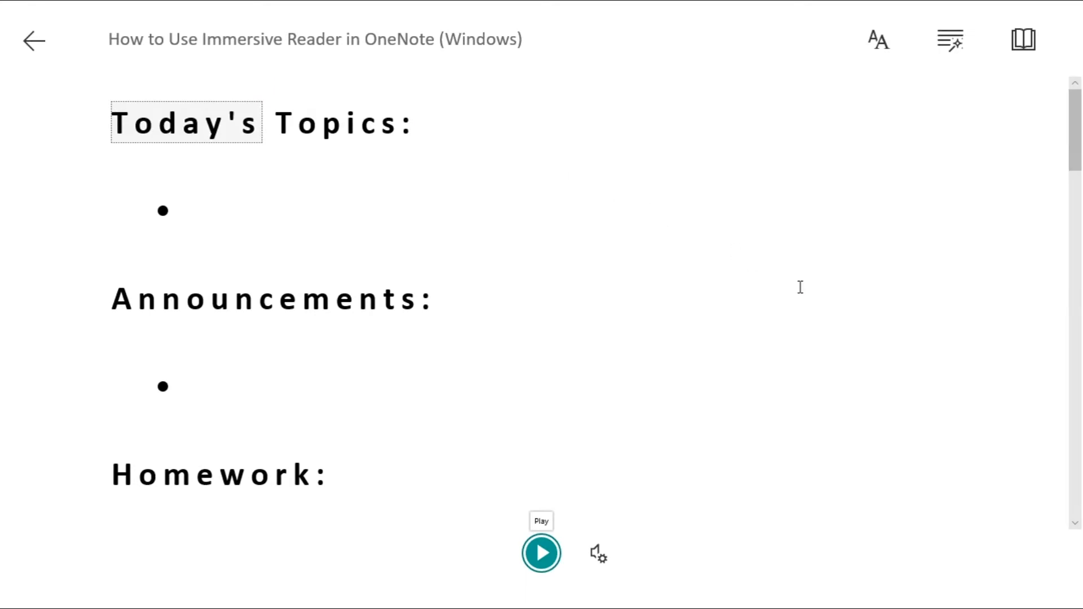
{"action": "mouse_move", "coordinate": [608, 467]}
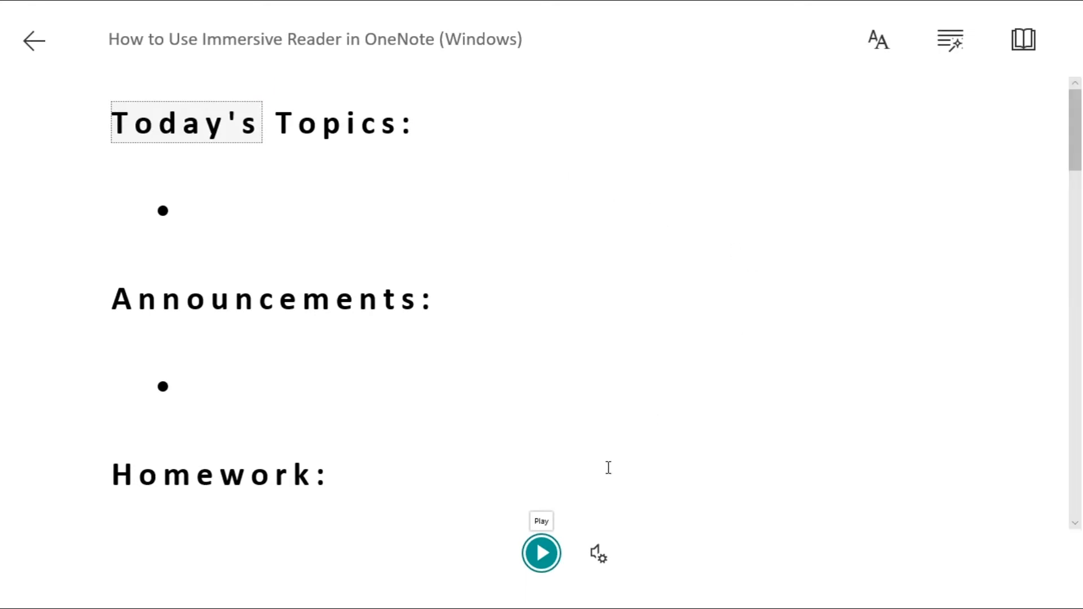
- Play the page aloud in Immersive Reader and pause when it reaches Study Questions
{"action": "left_click", "coordinate": [542, 553]}
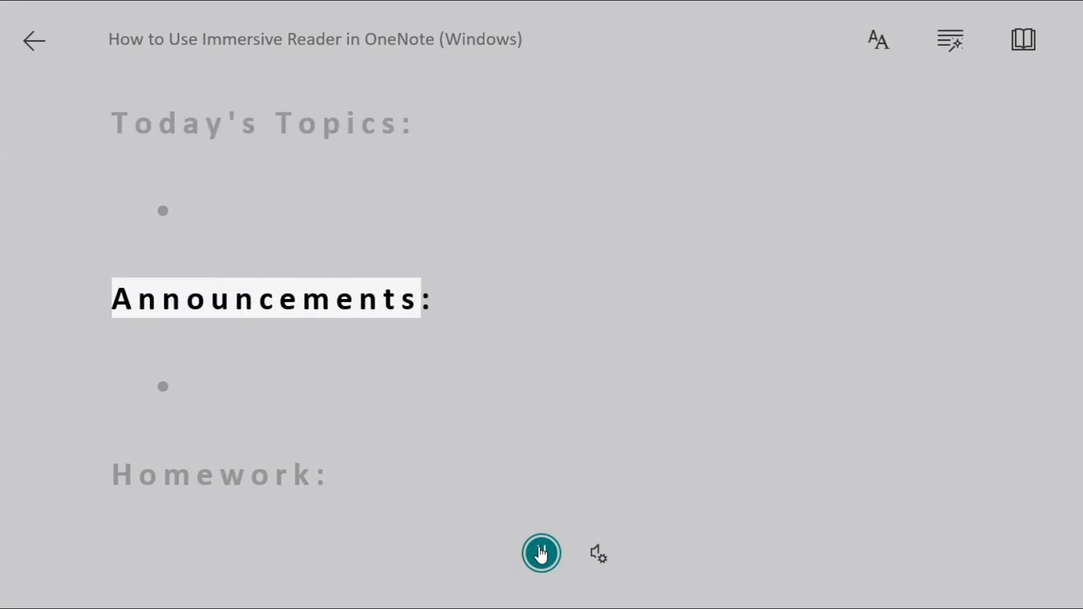
{"action": "left_click", "coordinate": [541, 554]}
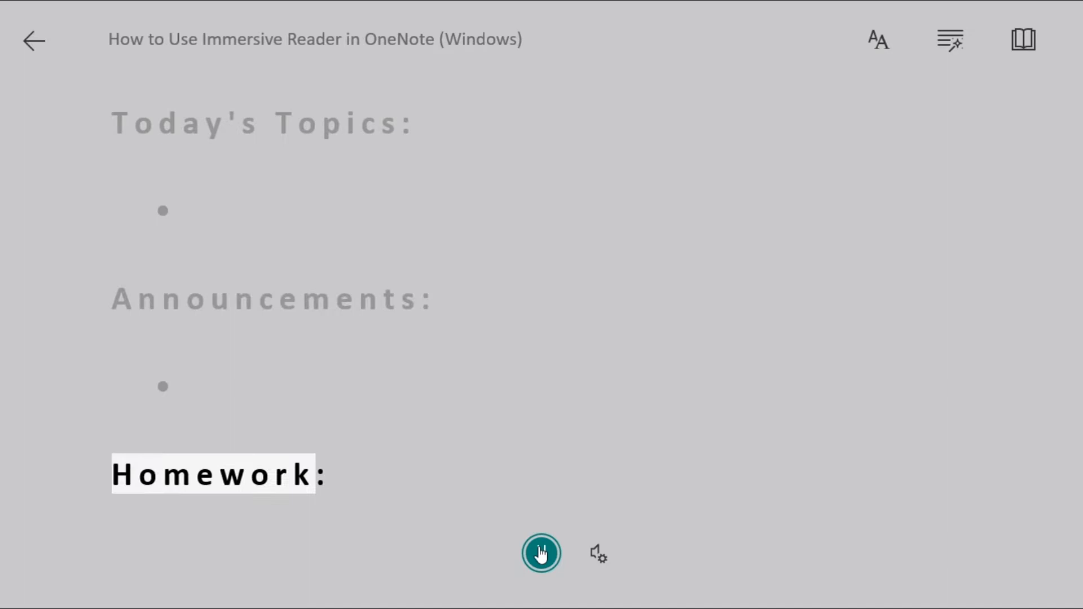
{"action": "left_click", "coordinate": [541, 553]}
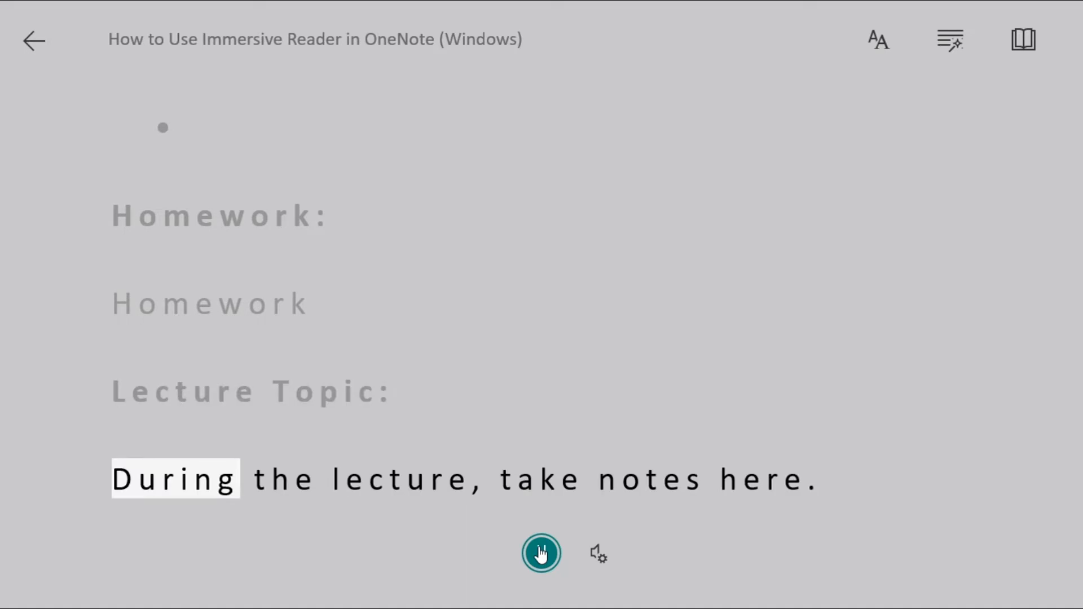
{"action": "left_click", "coordinate": [541, 554]}
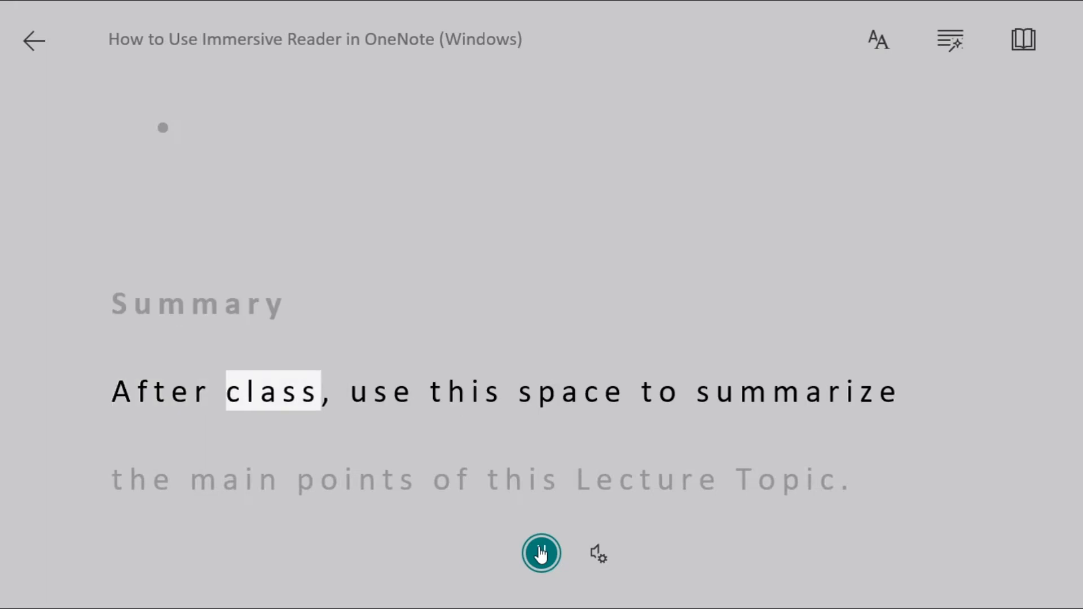
{"action": "left_click", "coordinate": [541, 553]}
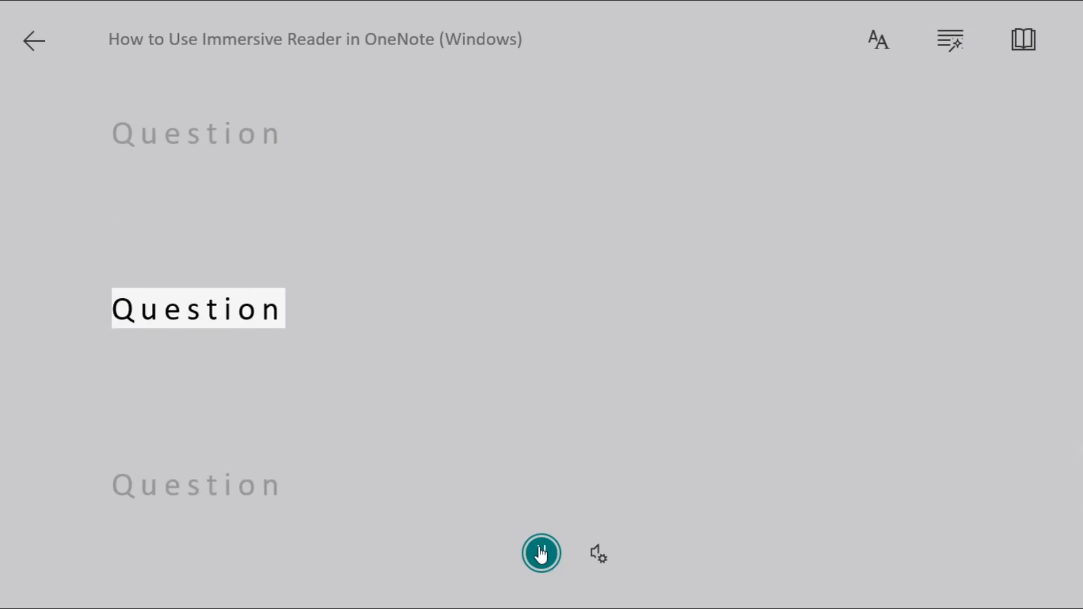
{"action": "left_click", "coordinate": [541, 553]}
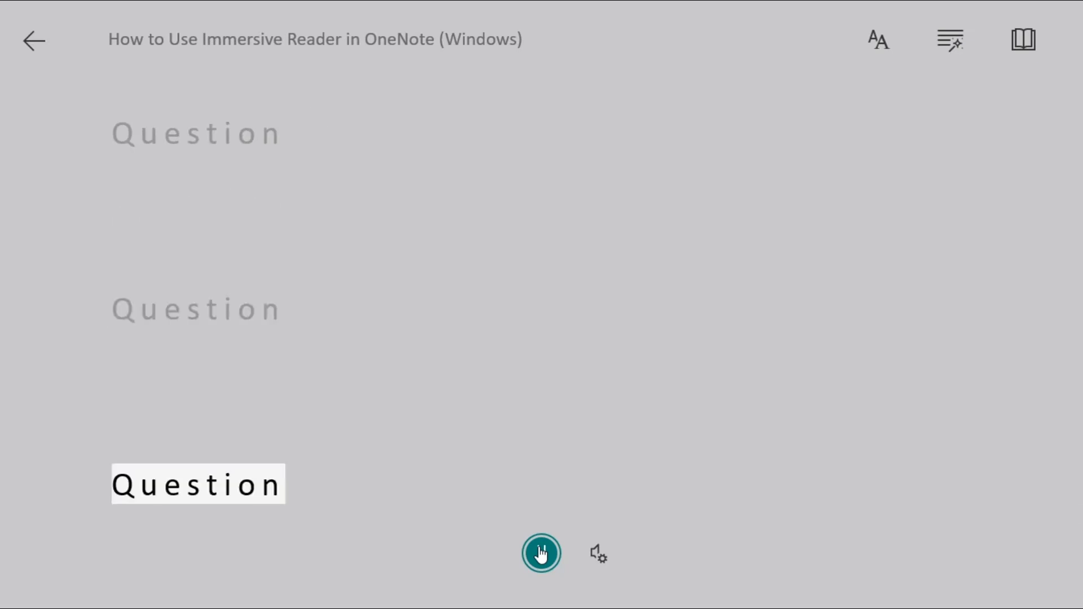
{"action": "left_click", "coordinate": [540, 553]}
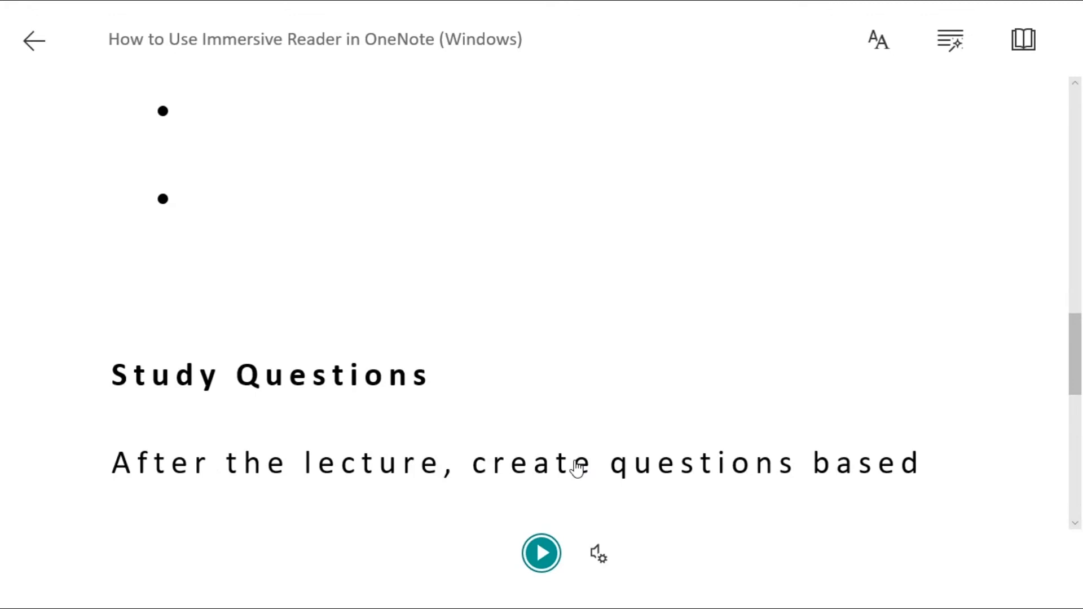
{"action": "left_click", "coordinate": [166, 375]}
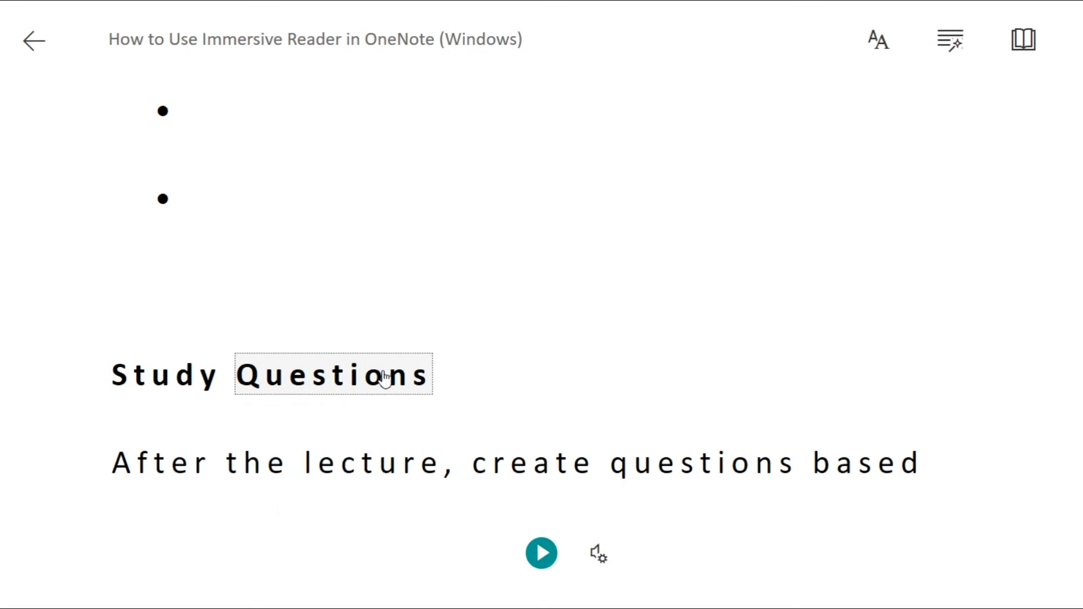
{"action": "mouse_move", "coordinate": [876, 39]}
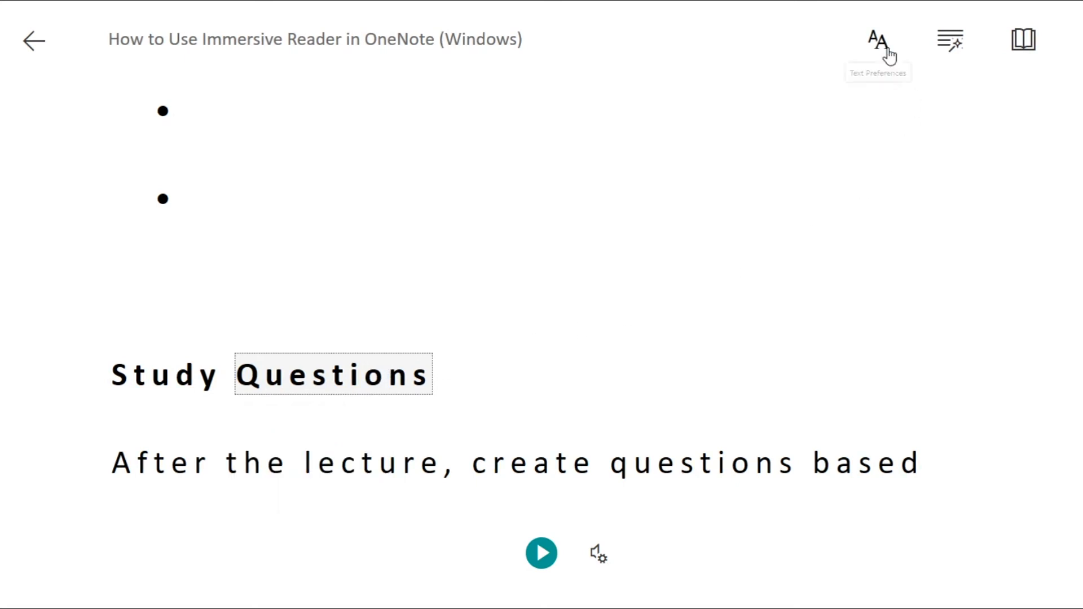
- In Text Preferences, set size 36, turn off Increase Spacing, choose Sitka, and apply the cream theme
{"action": "left_click", "coordinate": [877, 40]}
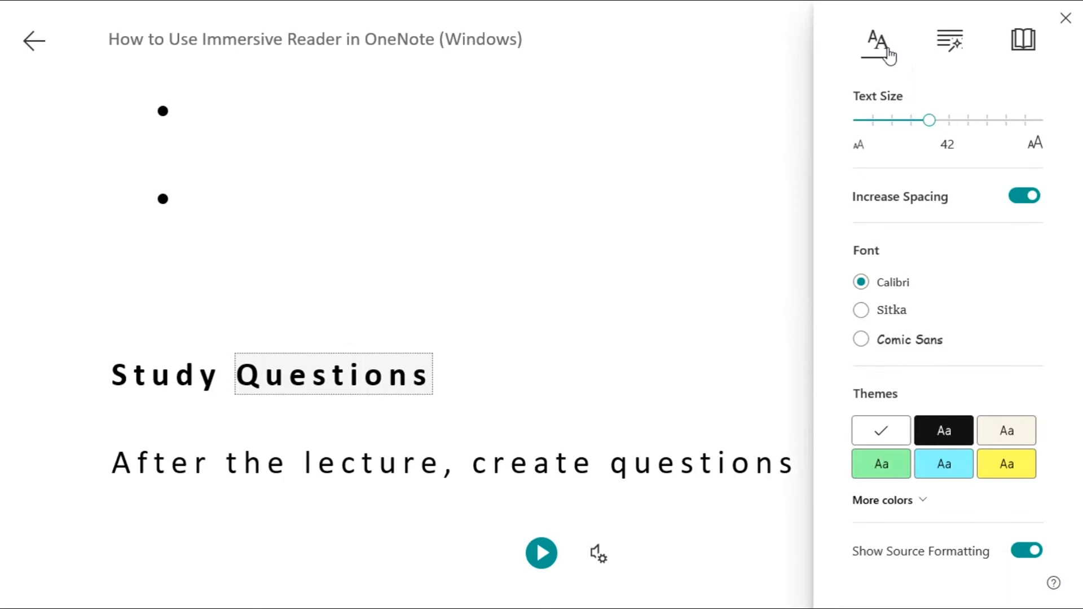
{"action": "left_click_drag", "start_coordinate": [930, 120], "coordinate": [910, 119]}
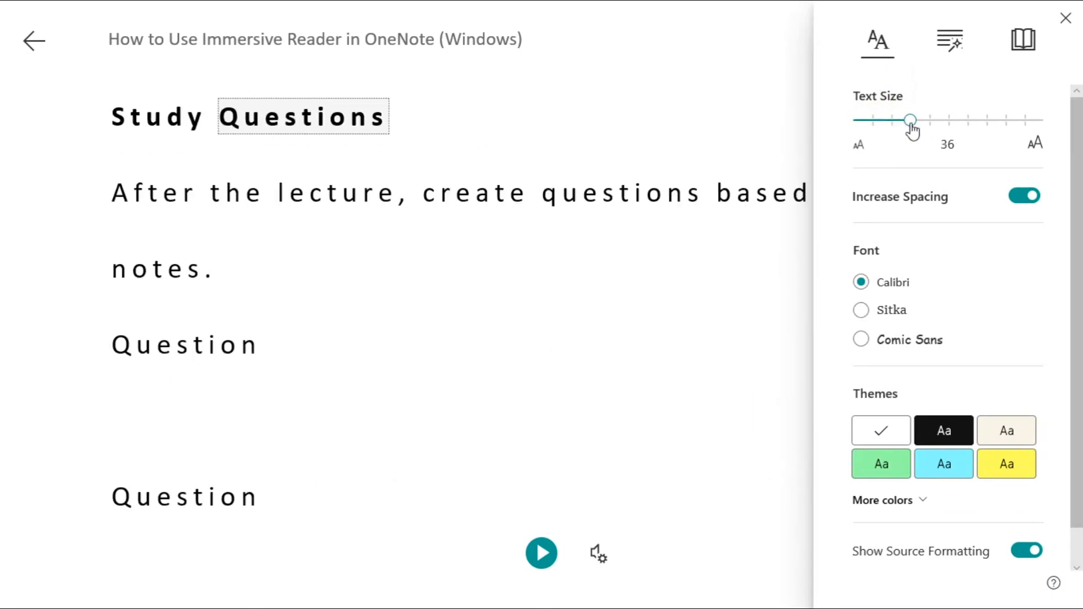
{"action": "left_click", "coordinate": [1024, 196]}
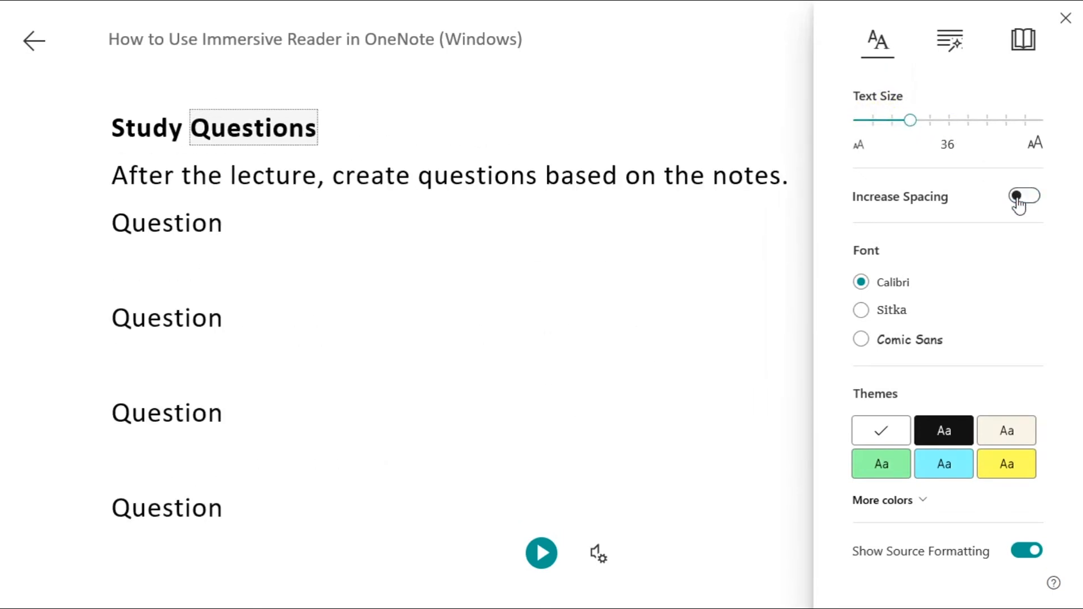
{"action": "left_click", "coordinate": [861, 310]}
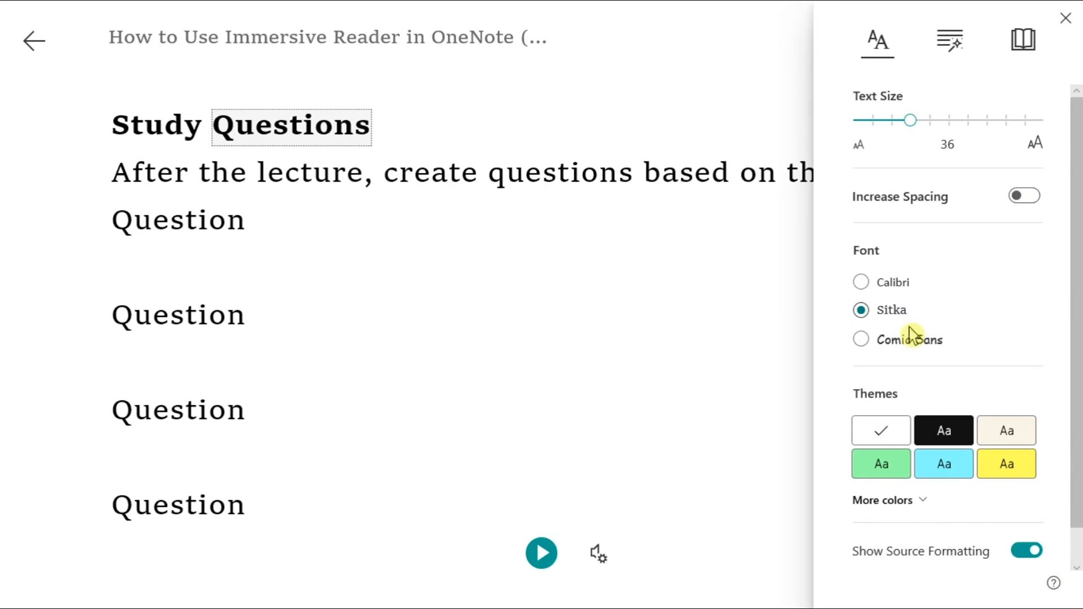
{"action": "left_click", "coordinate": [1006, 431]}
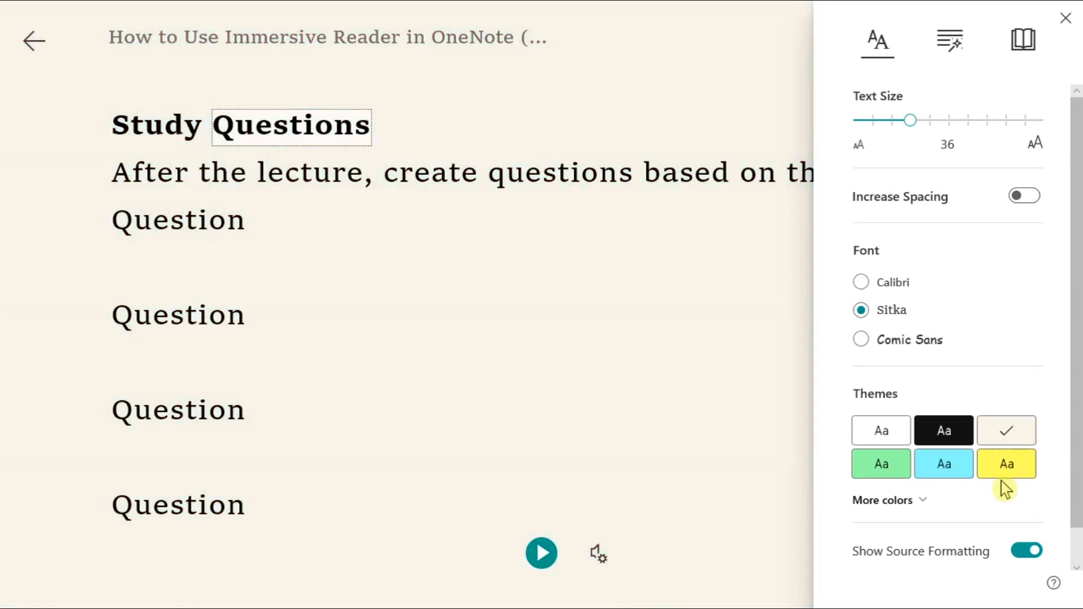
{"action": "left_click", "coordinate": [880, 464]}
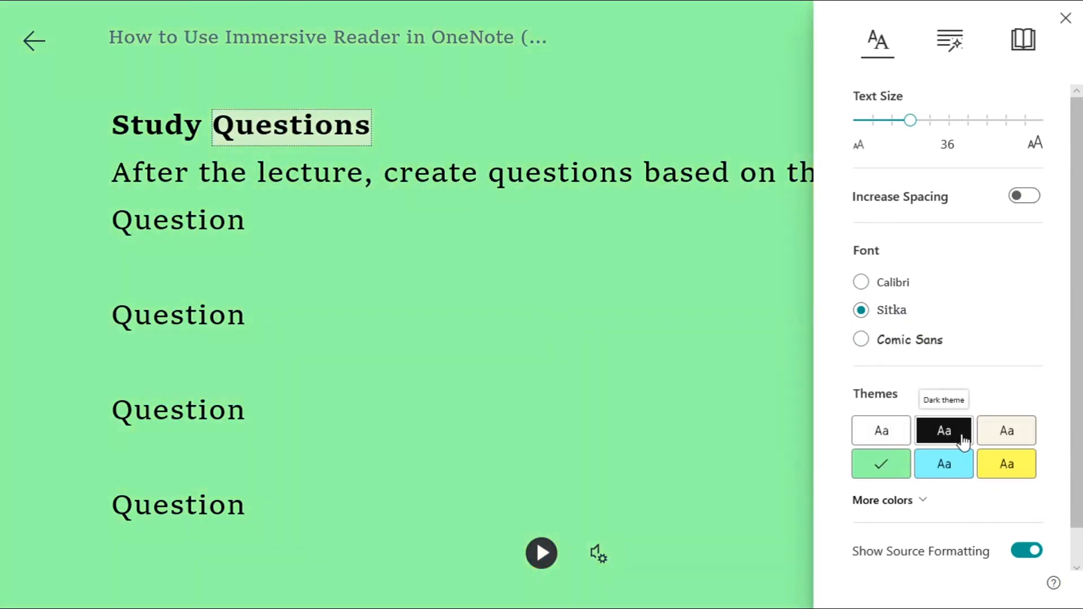
{"action": "left_click", "coordinate": [1006, 430]}
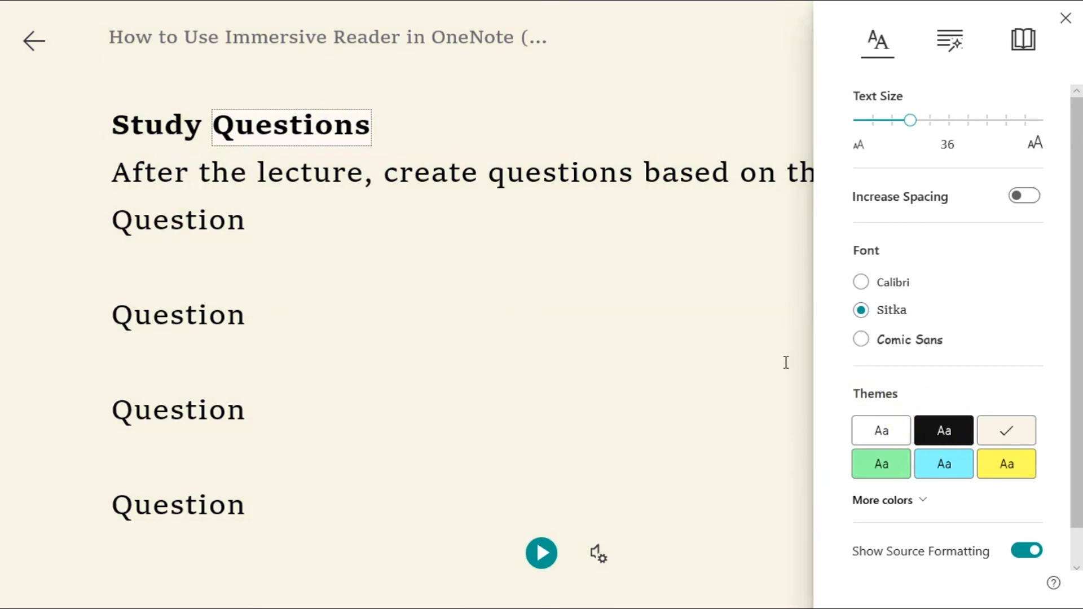